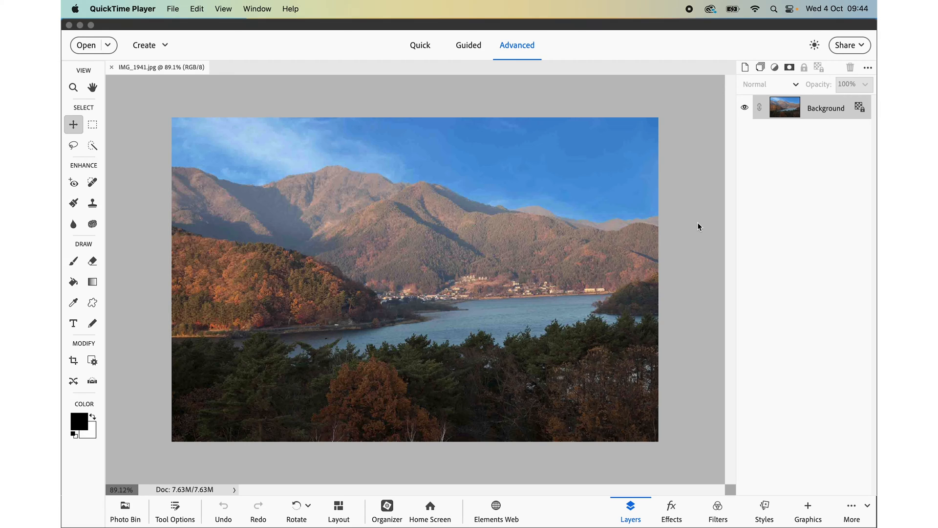
mouse_move(511, 212)
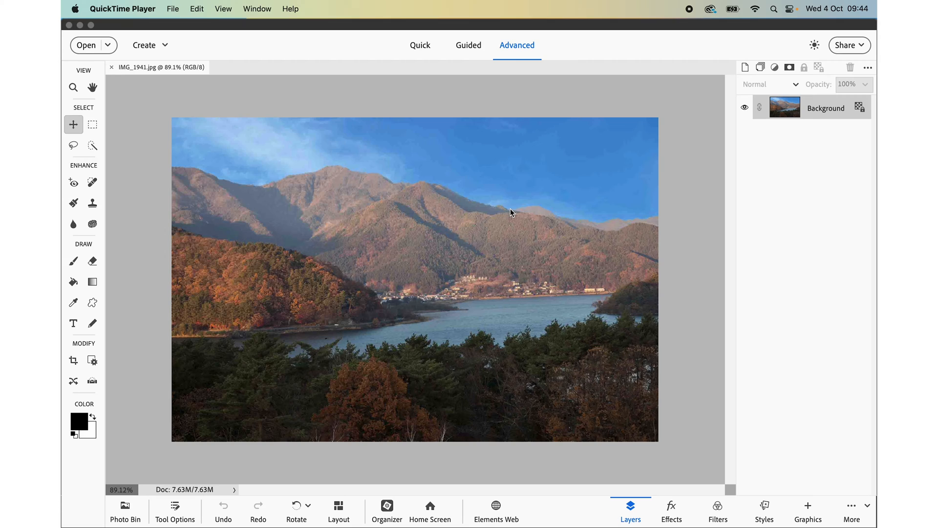
mouse_move(73, 88)
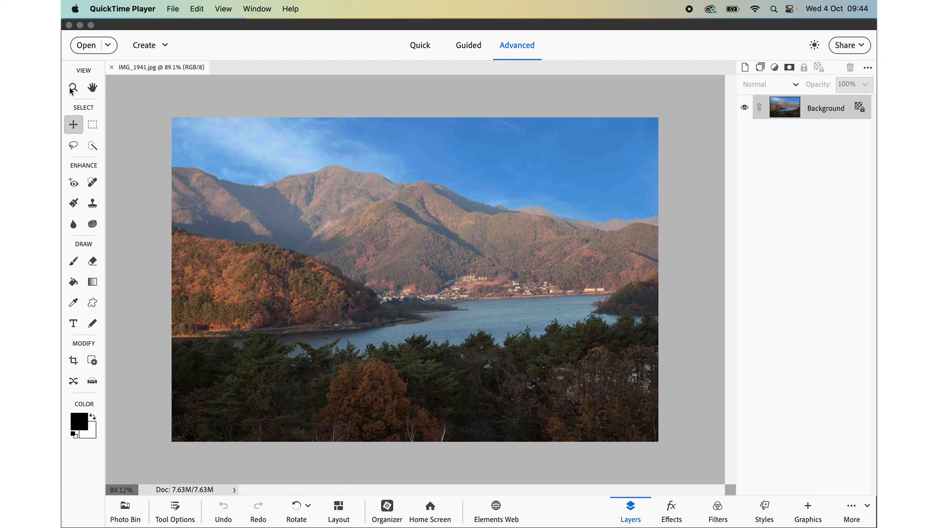
- Zoom to 300% on the mountain ridge to inspect the compression artifacts
click(73, 87)
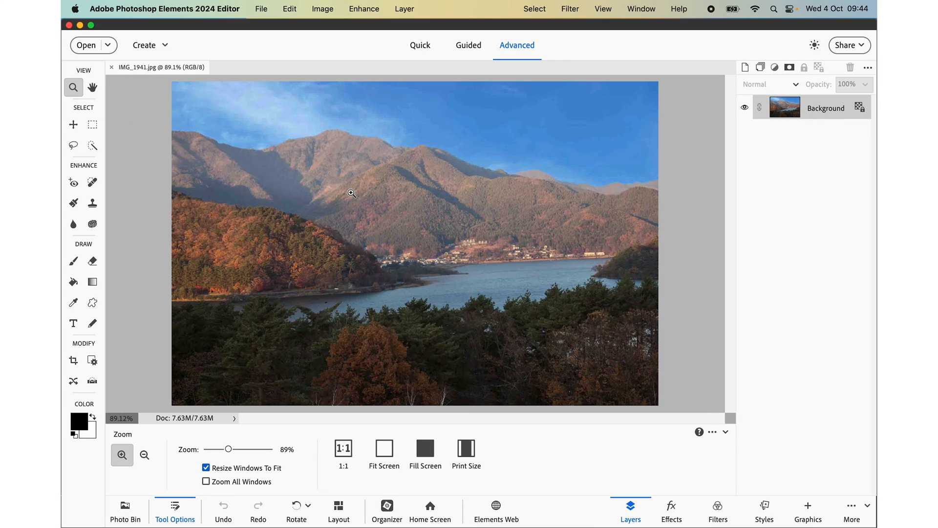
mouse_move(499, 212)
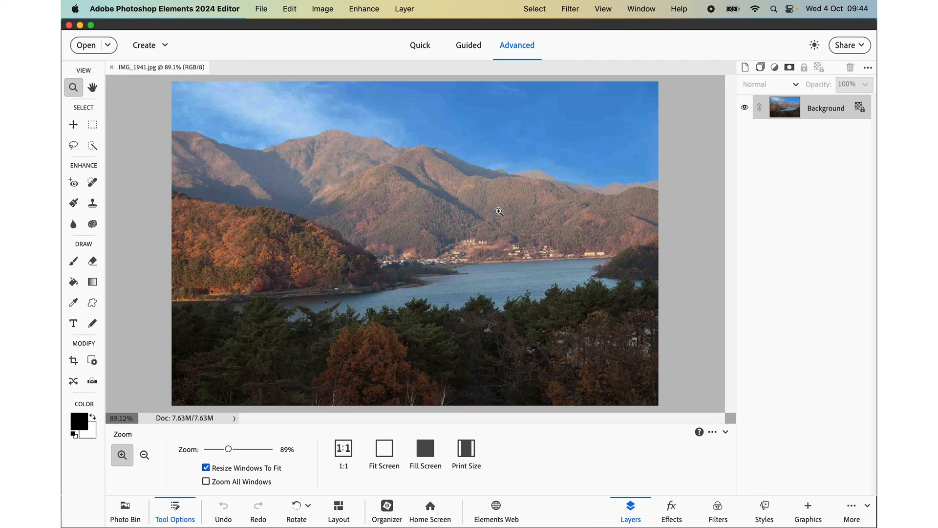
click(122, 455)
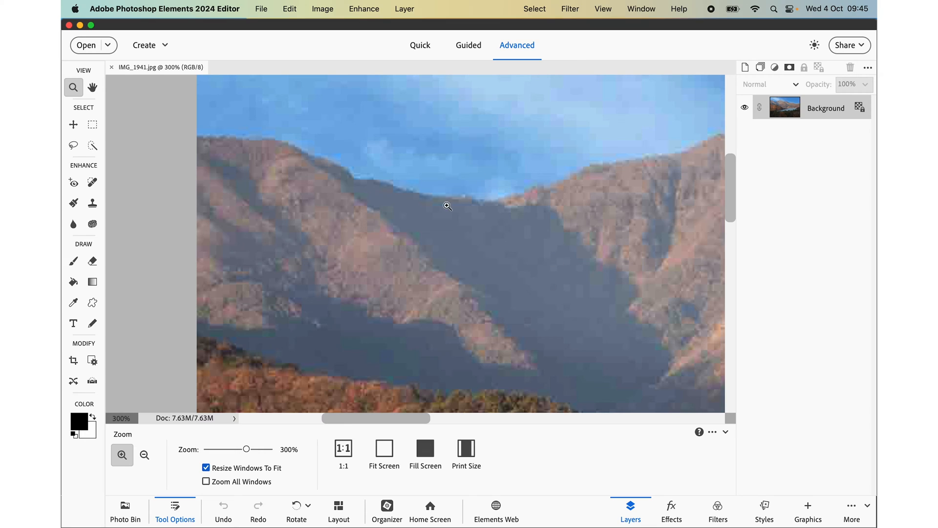
mouse_move(479, 161)
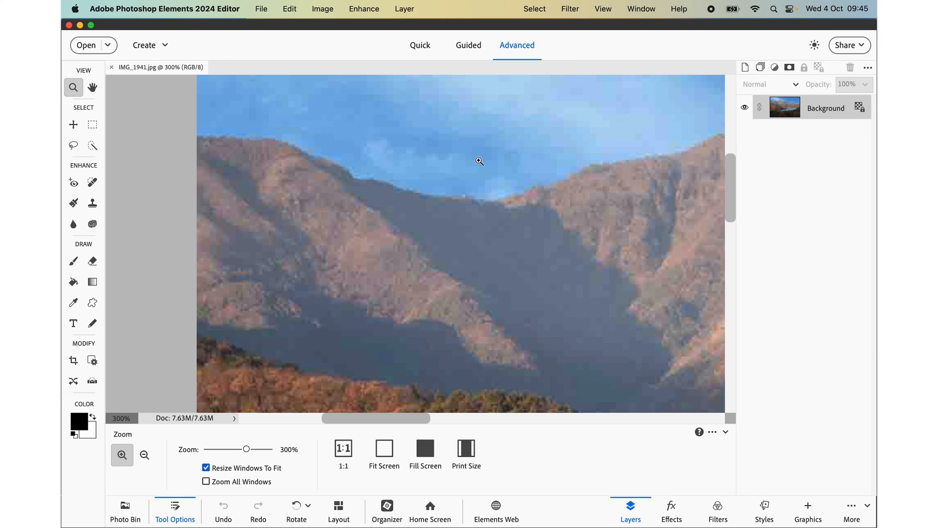
mouse_move(563, 150)
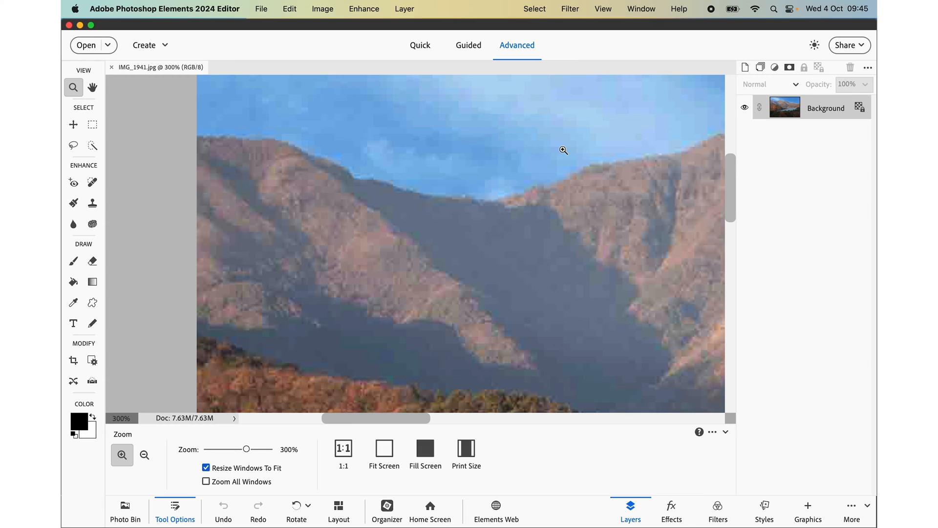
- Apply JPEG Artifacts Removal from Quick mode's Quick Actions, then reselect the Zoom tool
click(420, 45)
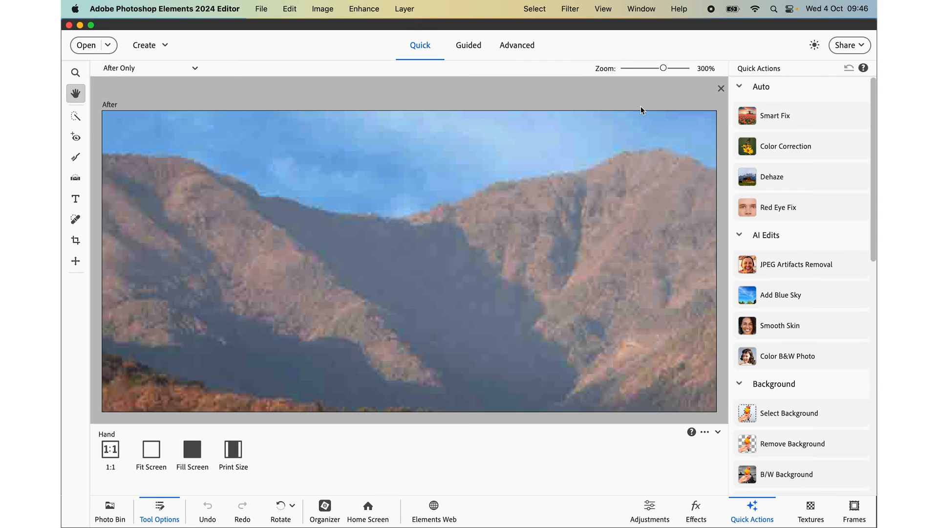
mouse_move(747, 71)
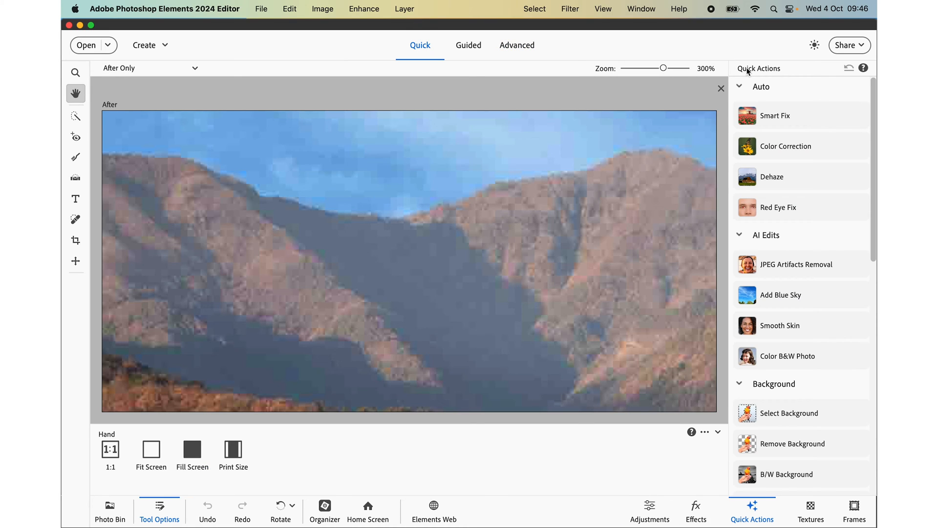
mouse_move(800, 264)
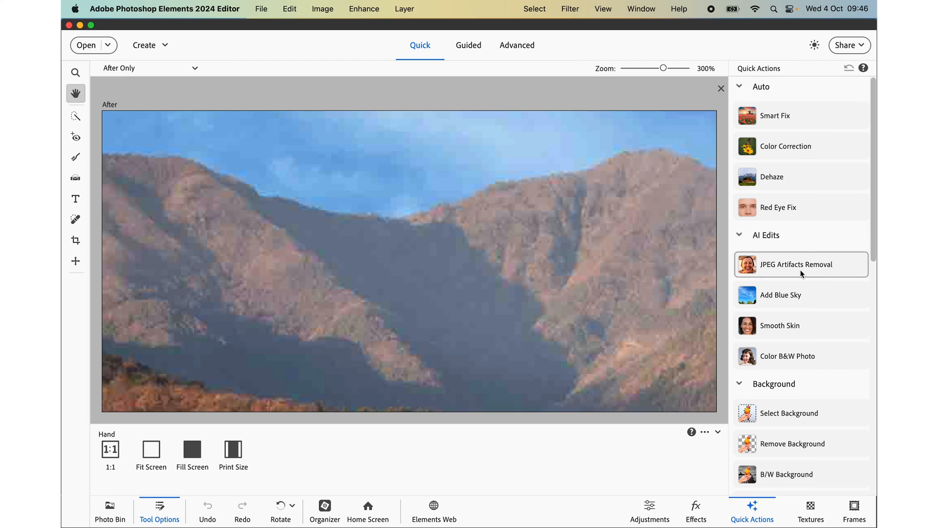
mouse_move(801, 272)
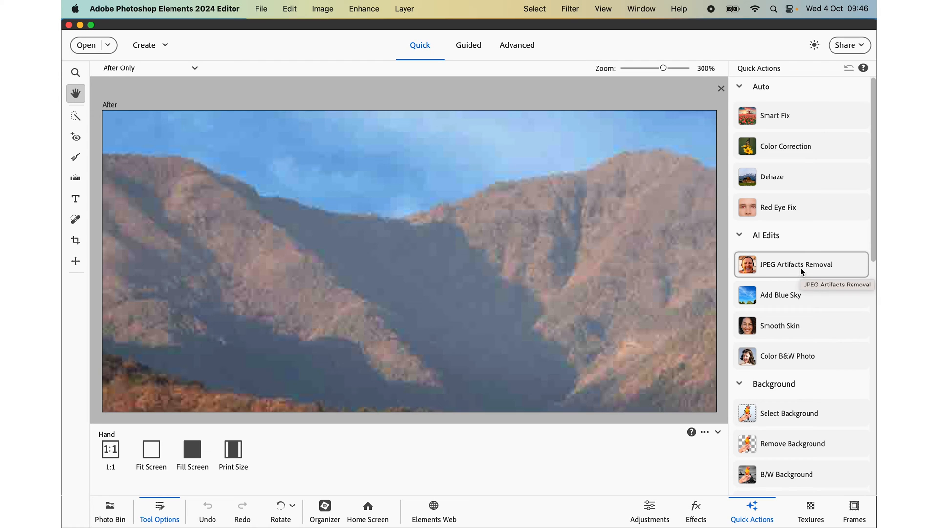
click(796, 264)
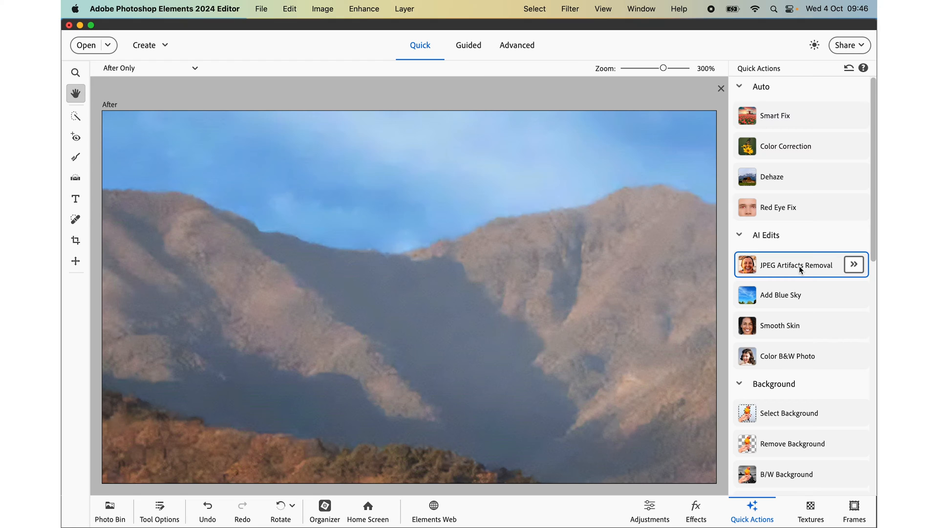
mouse_move(456, 190)
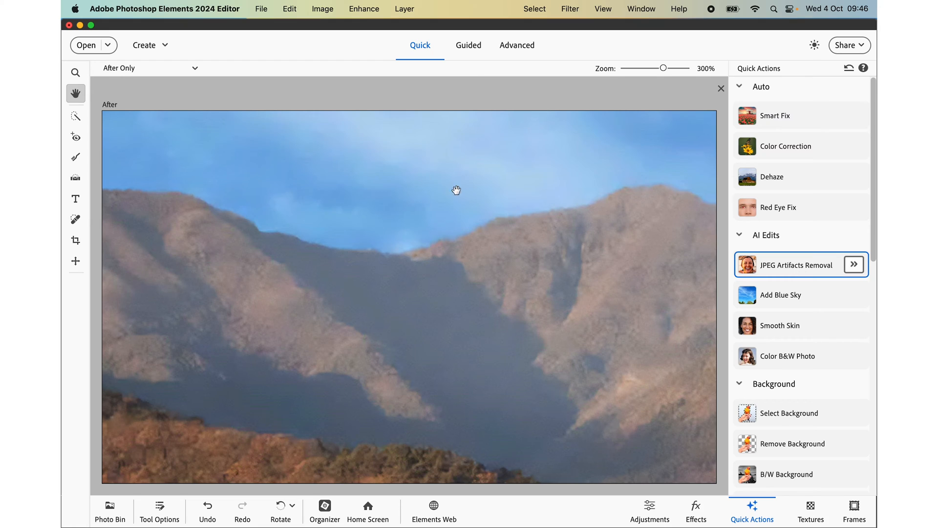
click(75, 72)
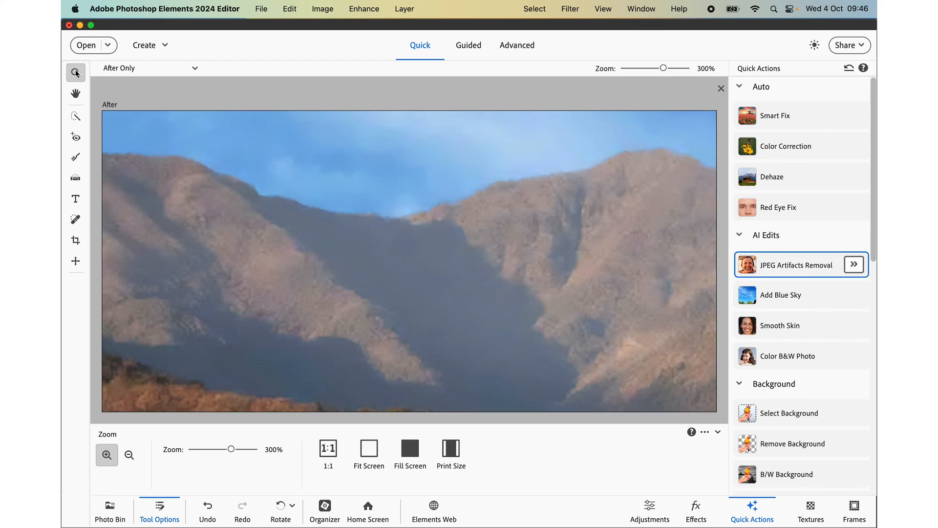
mouse_move(368, 453)
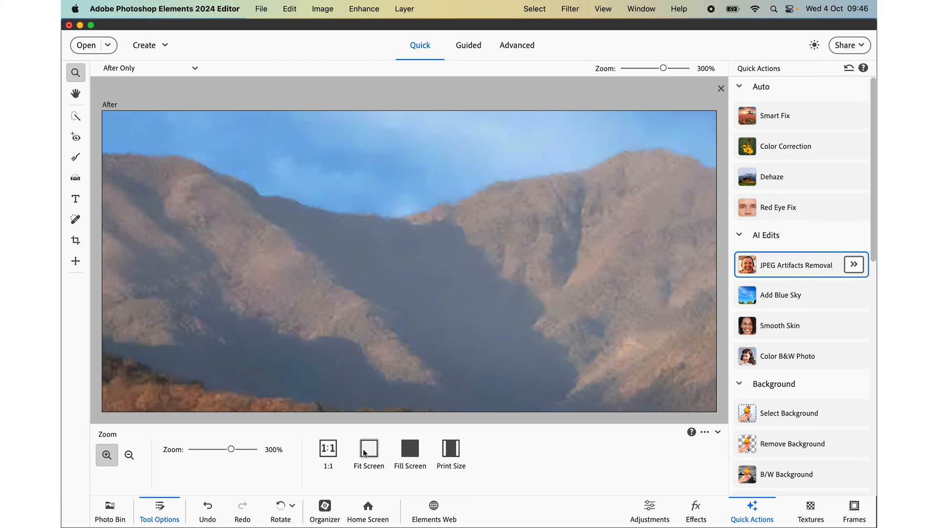
- Show the whole cleaned landscape with Fill Screen at 113%
click(368, 450)
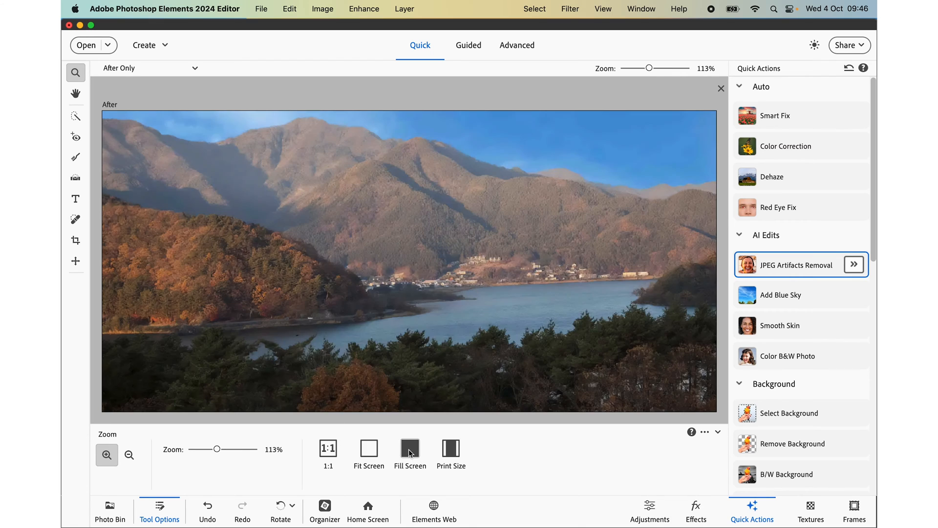
mouse_move(634, 65)
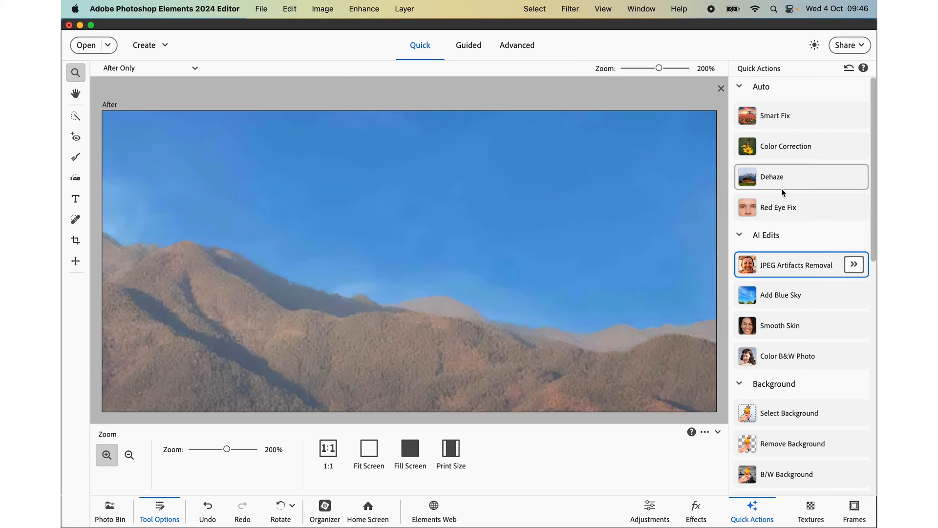
mouse_move(856, 266)
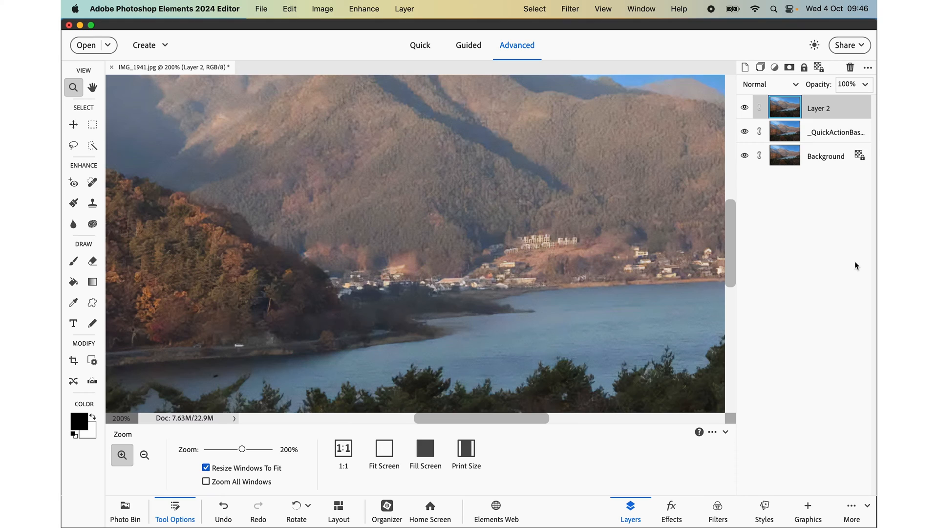
mouse_move(837, 135)
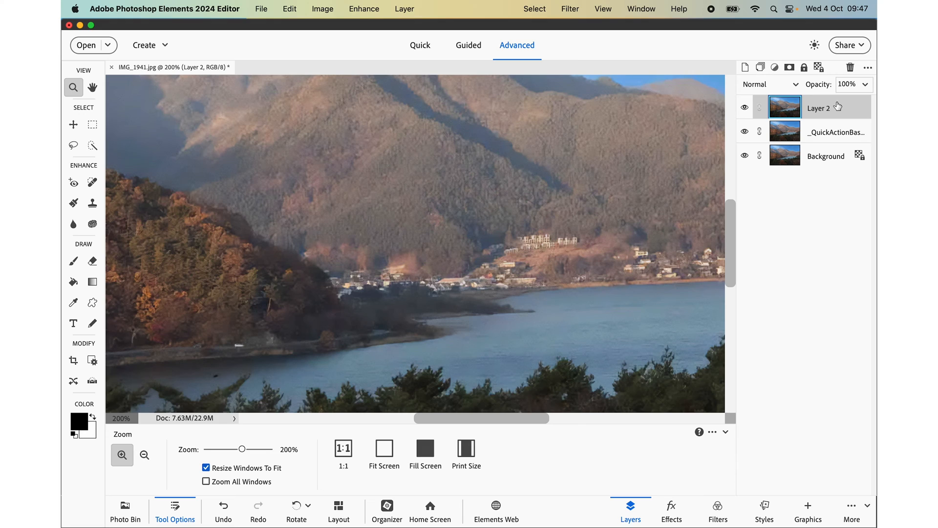
- Delete _QuickActionBaseLayer and make Layer 2 visible over the Background
click(836, 131)
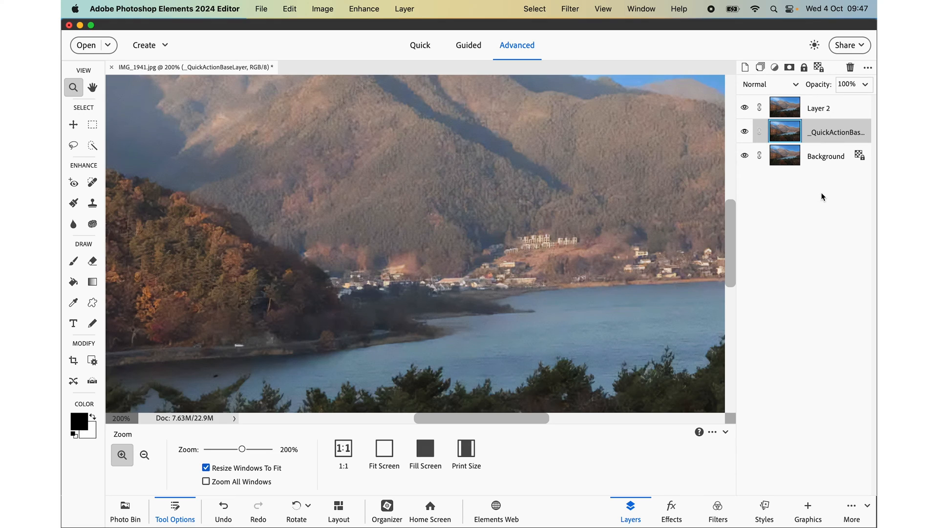
mouse_move(846, 78)
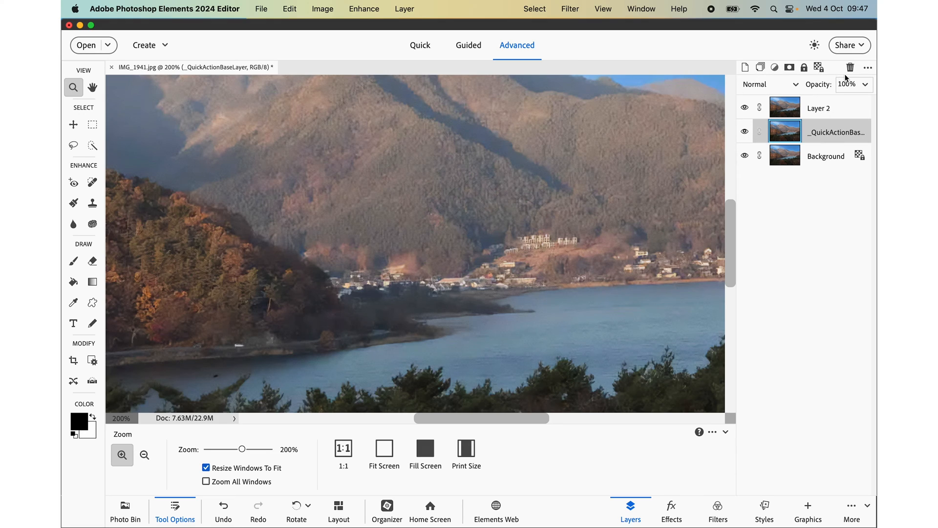
click(850, 66)
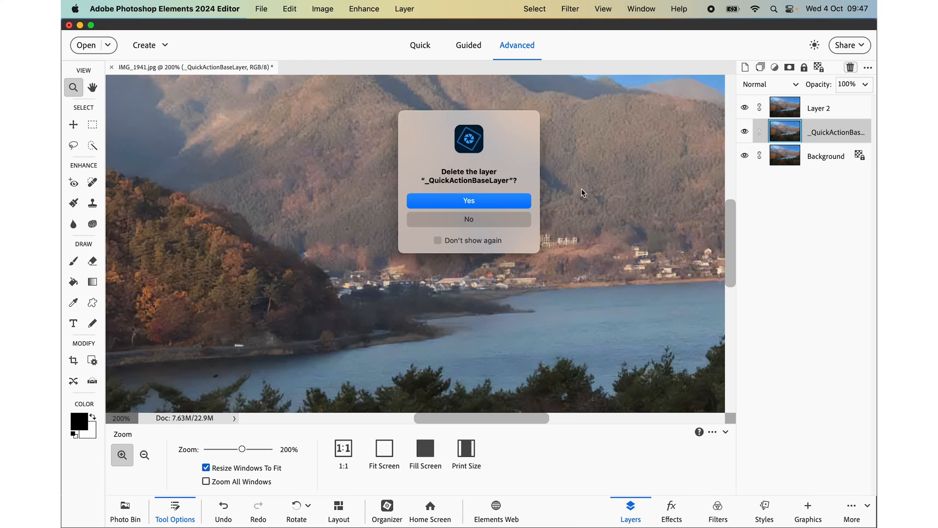
click(469, 201)
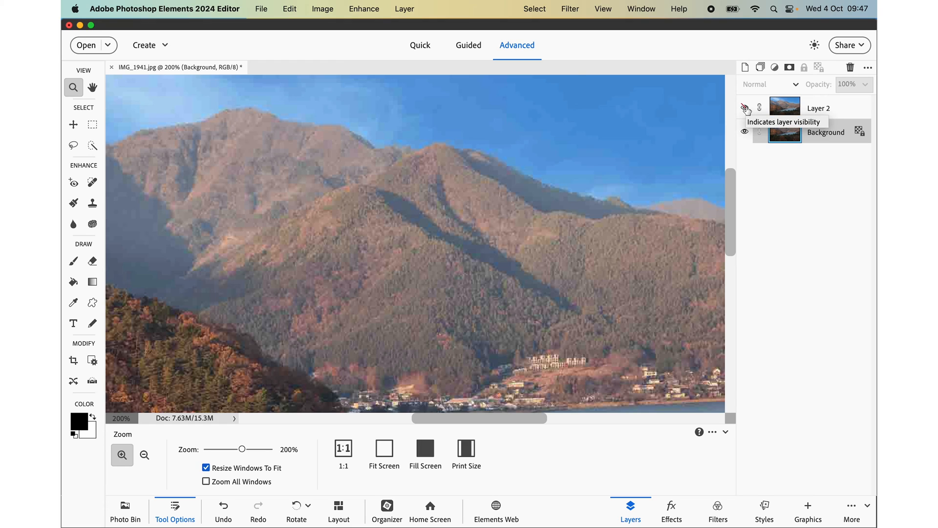
click(746, 107)
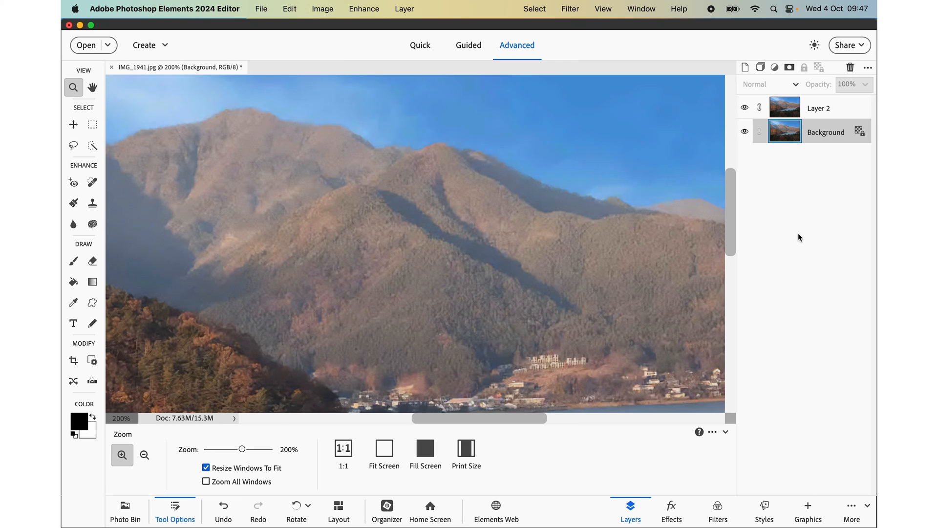
mouse_move(784, 156)
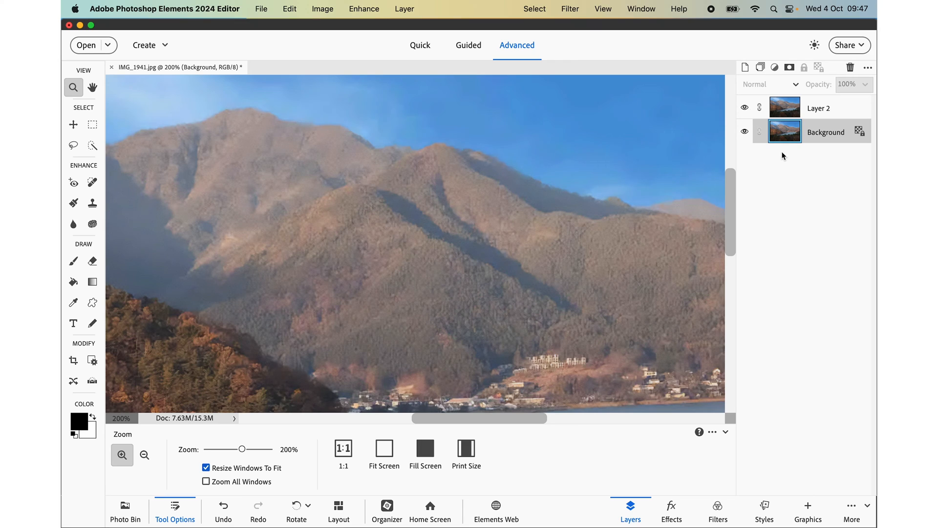
- Select Layer 2 for the 57% opacity blend and fit the whole photo at 89%
click(820, 107)
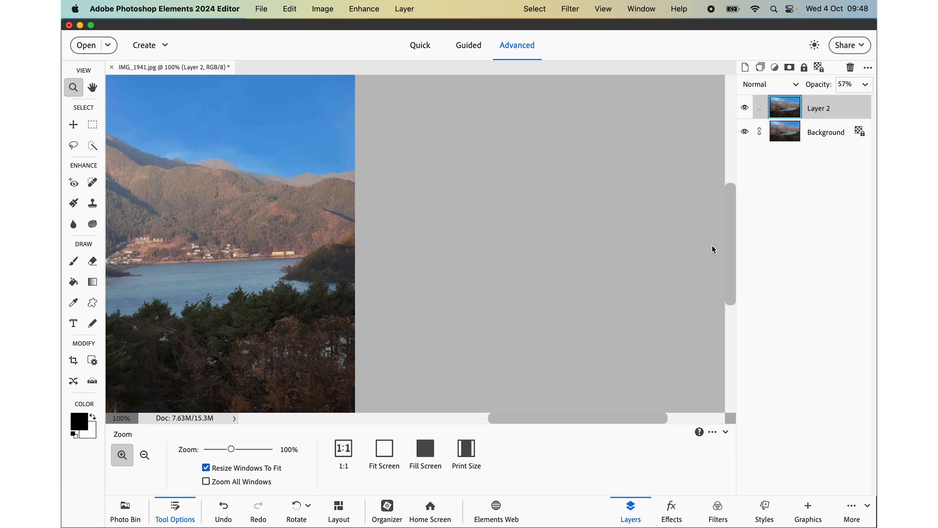
click(384, 450)
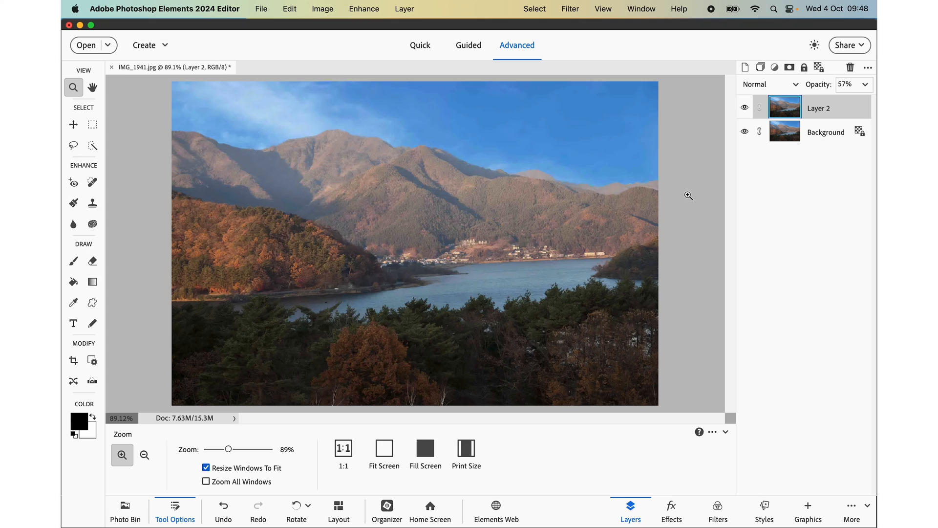
mouse_move(811, 231)
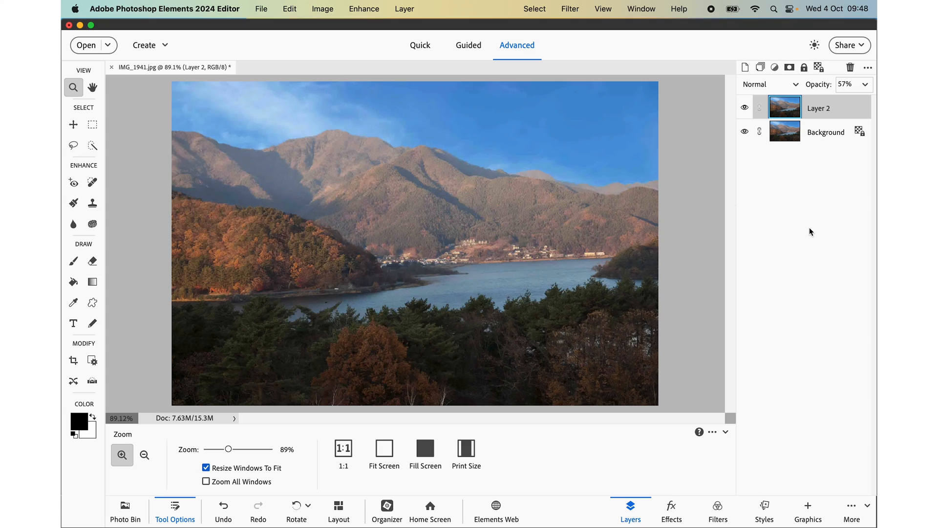